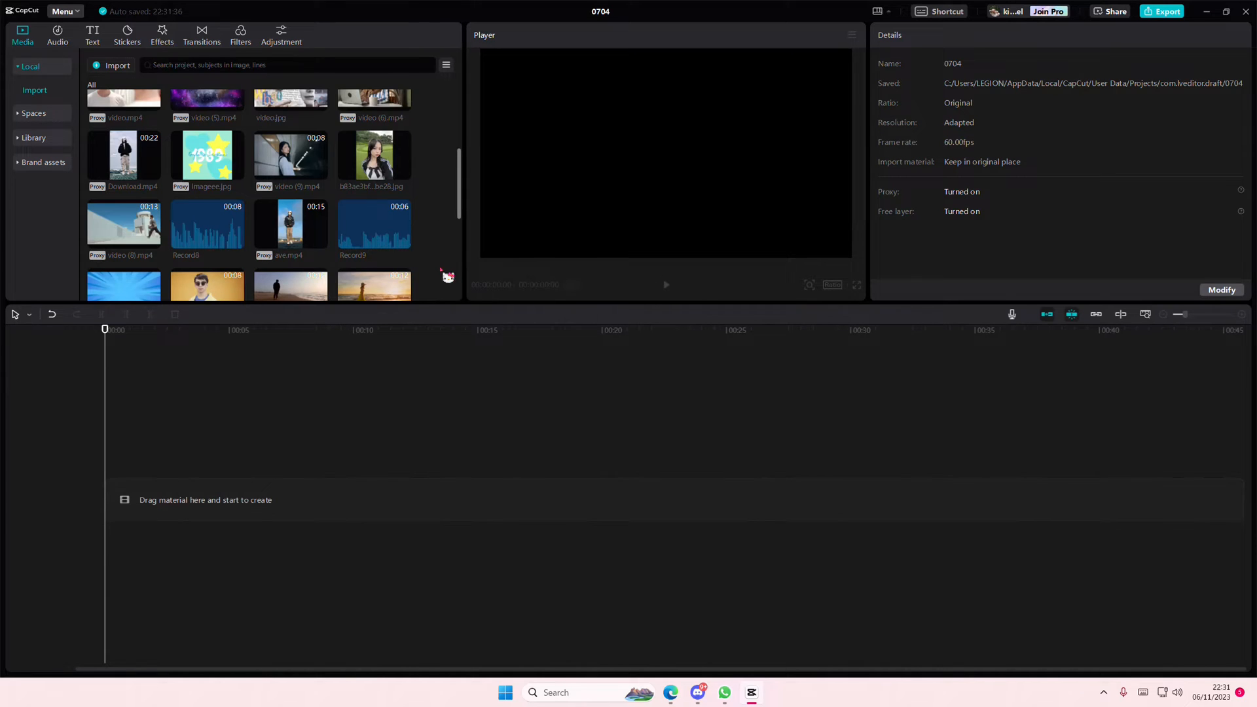
mouse_move(465, 333)
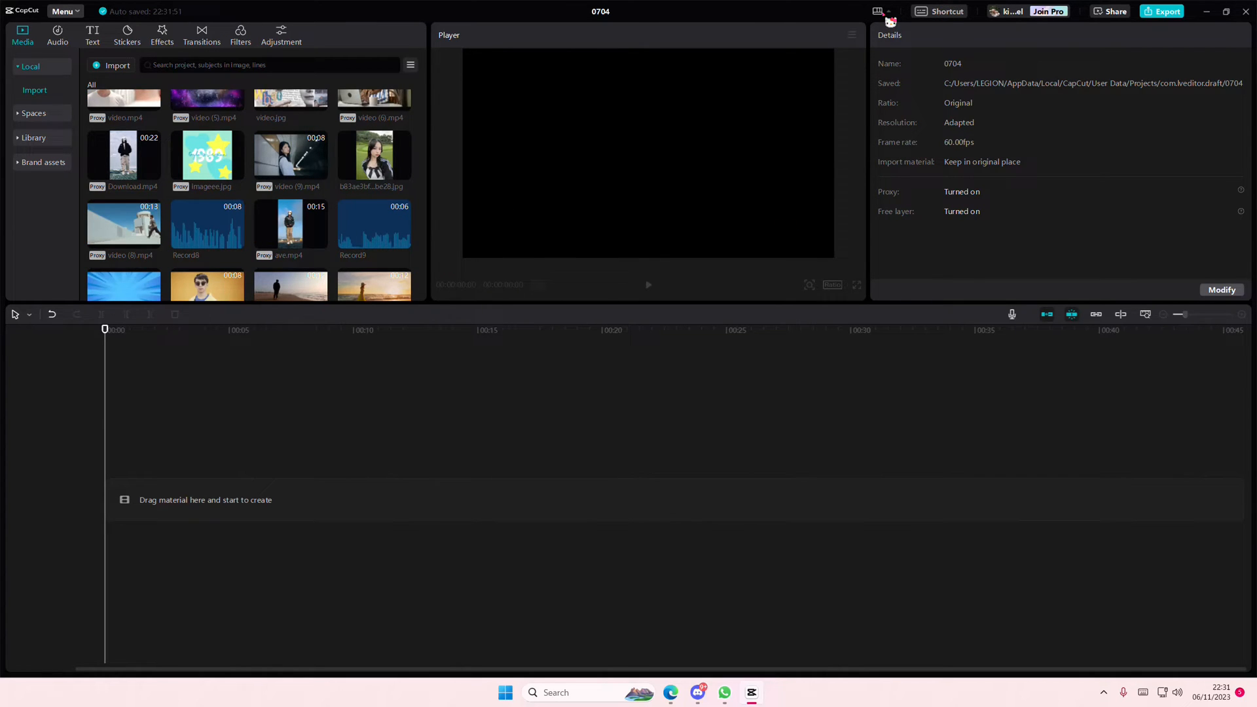
- Open the Layout dropdown to list presets such as Default layout, Media first and Player first
click(877, 11)
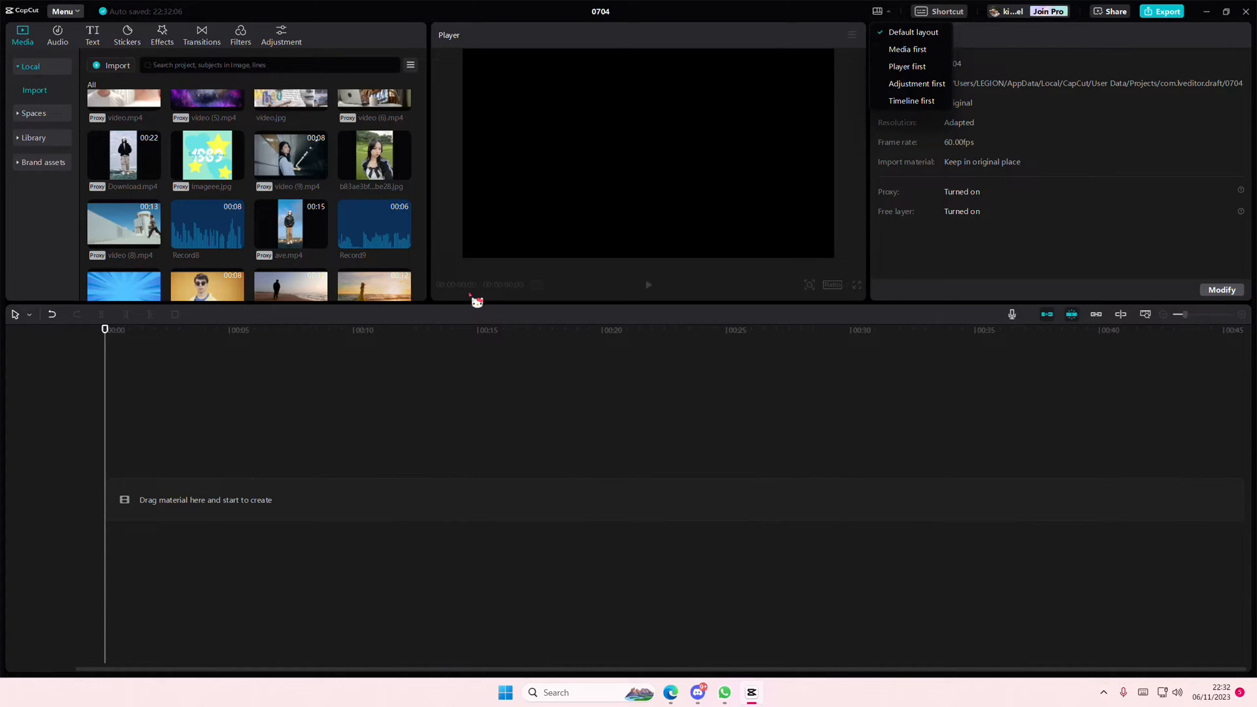
mouse_move(654, 223)
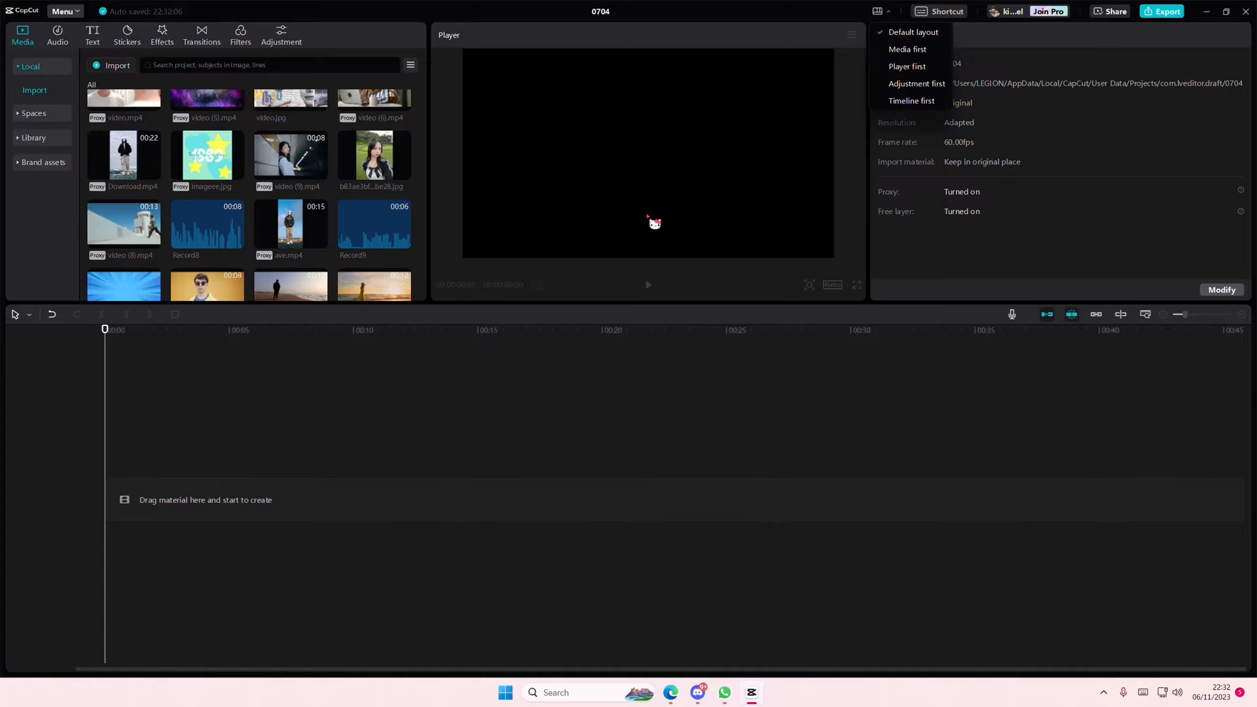
mouse_move(134, 374)
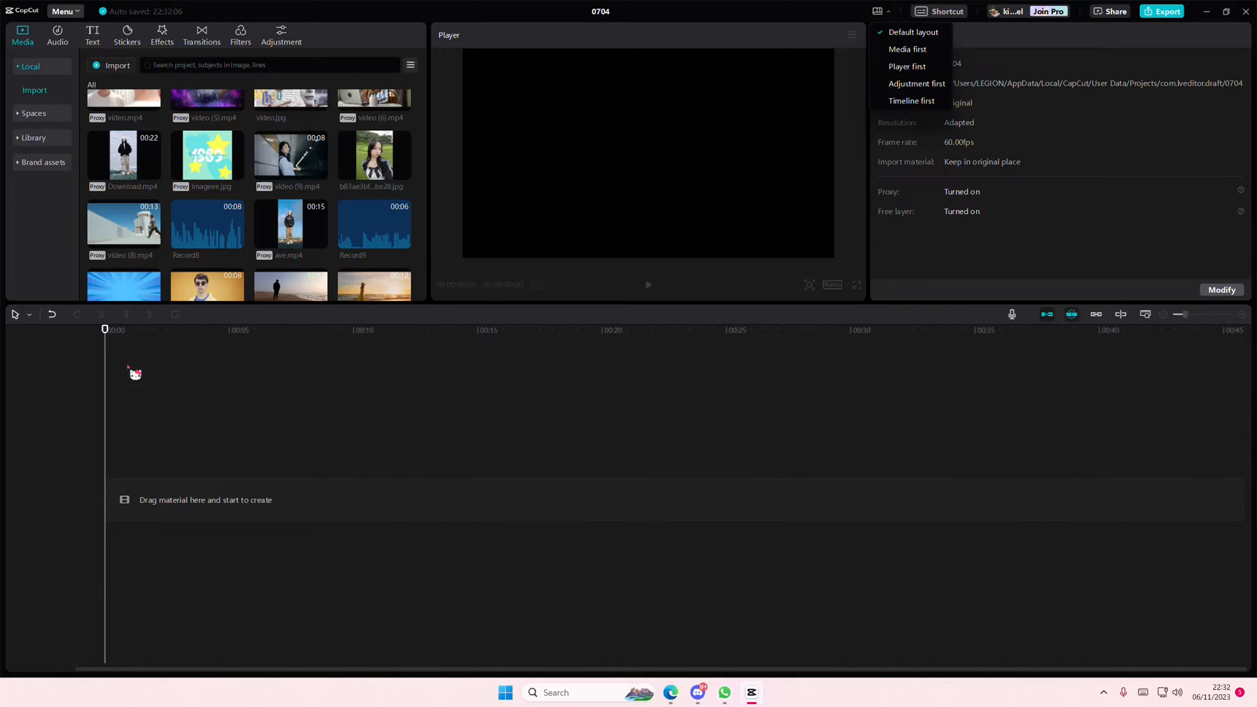
mouse_move(907, 50)
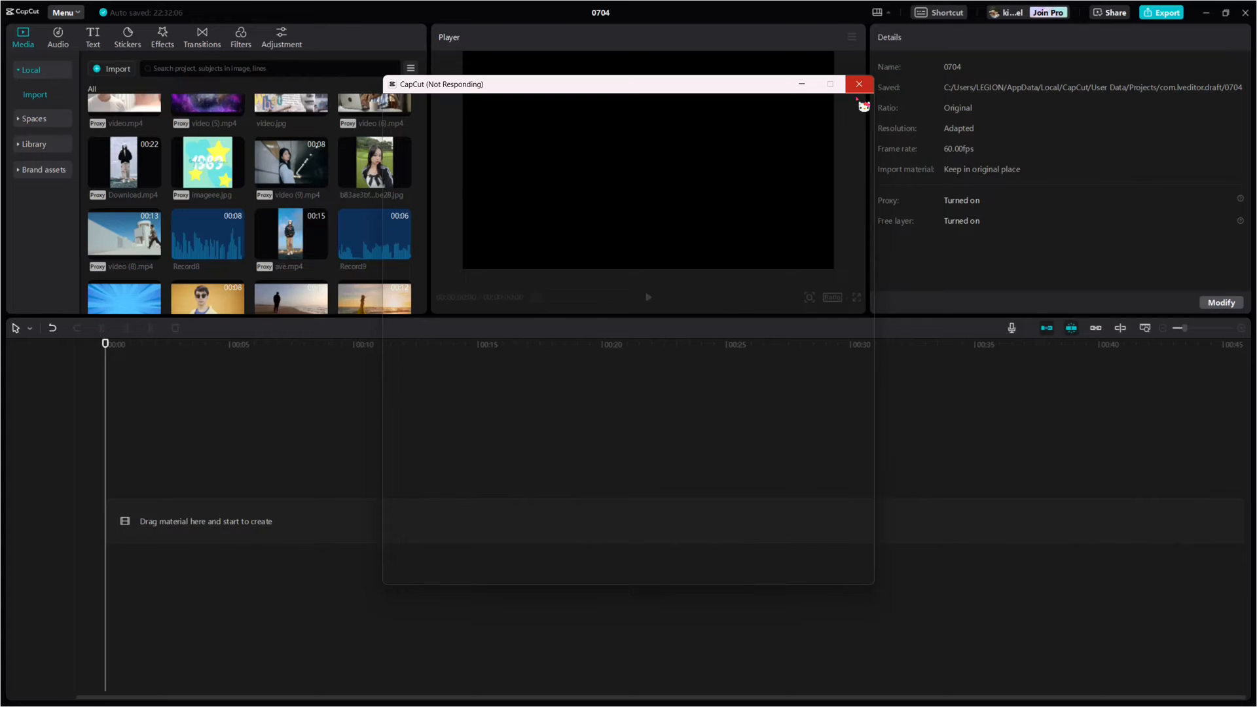
mouse_move(770, 100)
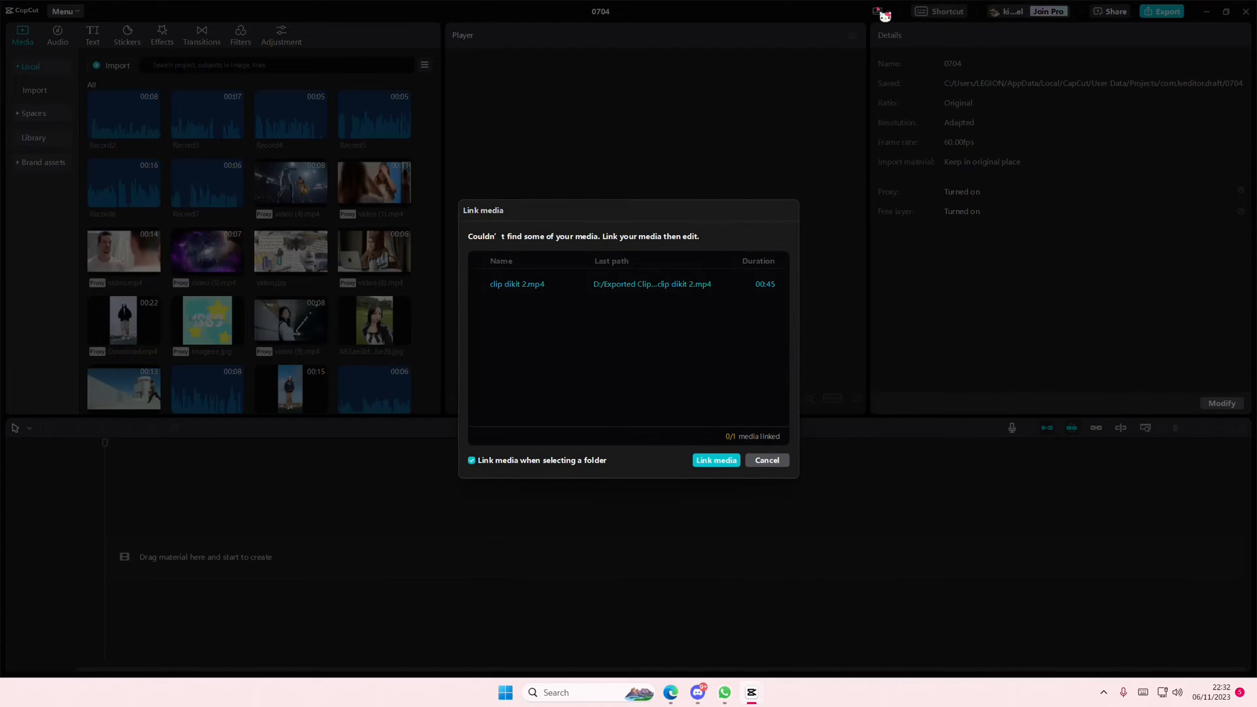
- Cancel the Link media dialog, leaving the missing clip marked as lost
click(765, 459)
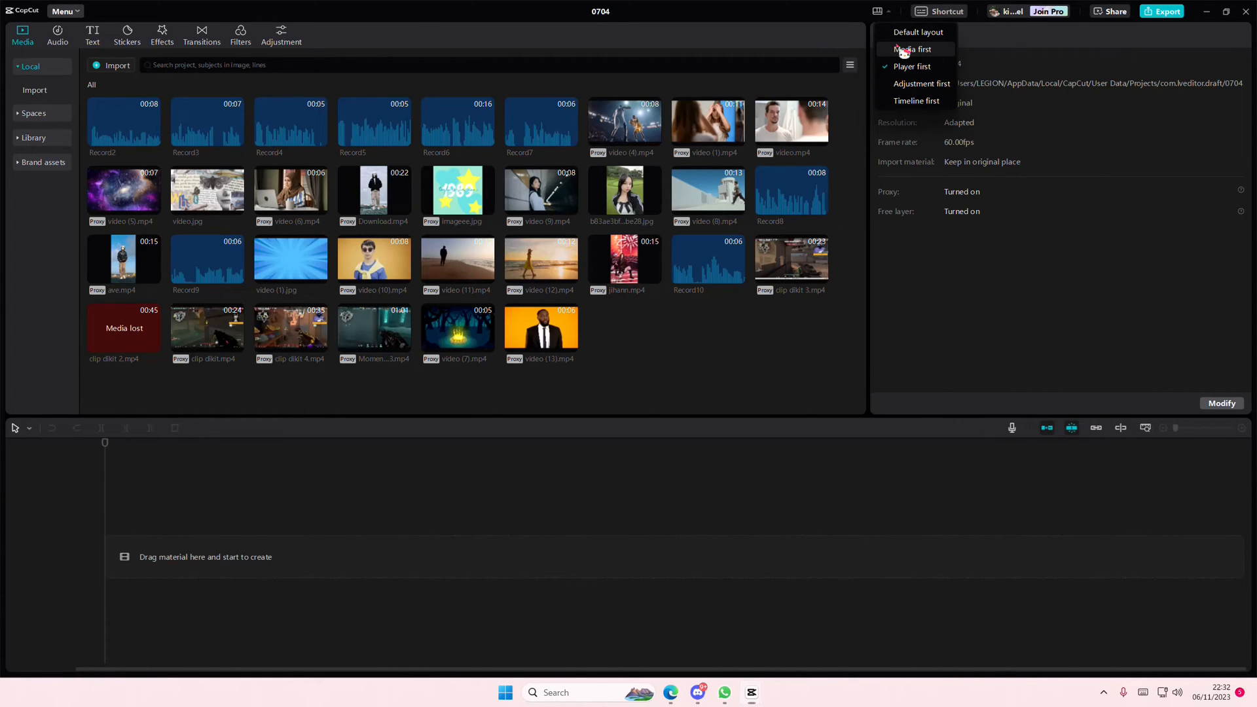
click(911, 67)
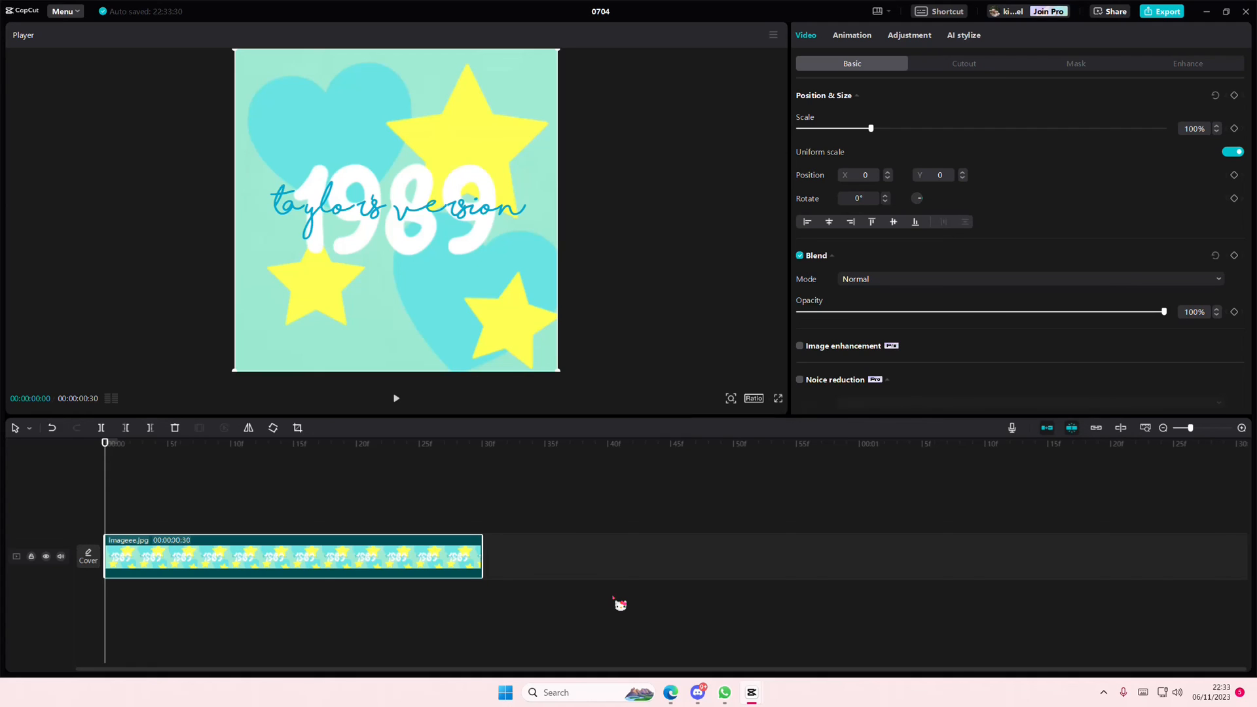
mouse_move(754, 599)
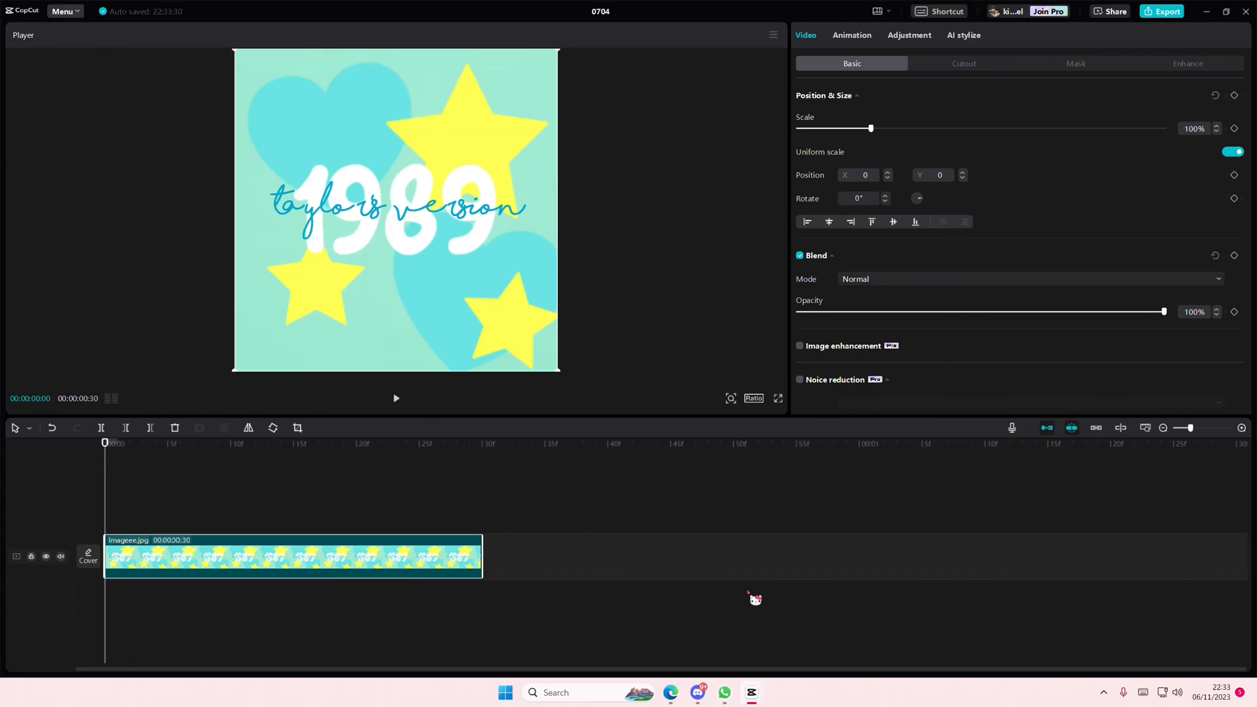